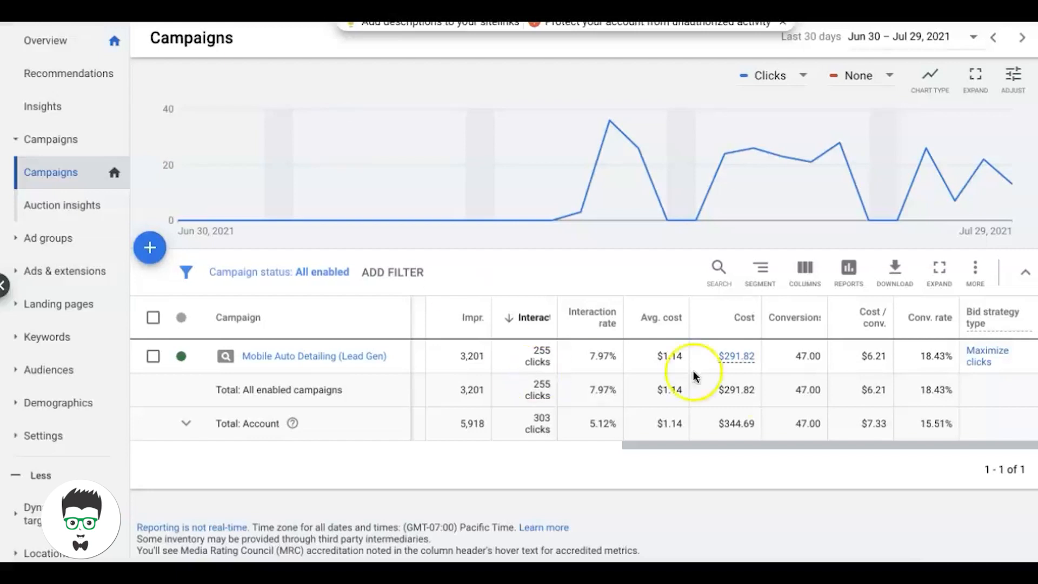
Open the Maximize clicks bid strategy report and review its $1.14 average CPC and 7.97% CTR
{"action": "scroll", "scroll_direction": "left", "scroll_amount": 3}
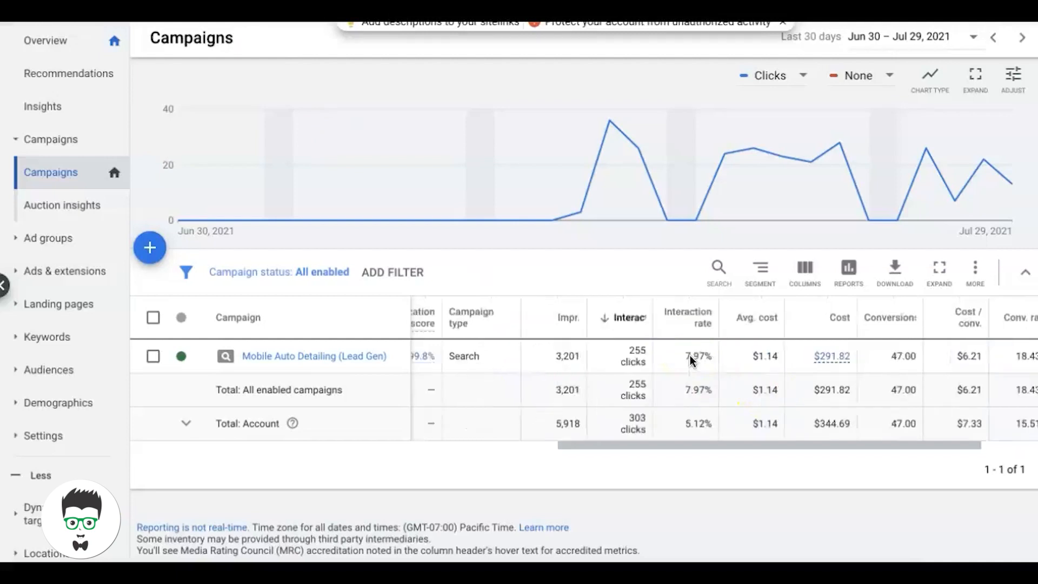
{"action": "scroll", "scroll_direction": "left", "scroll_amount": 3}
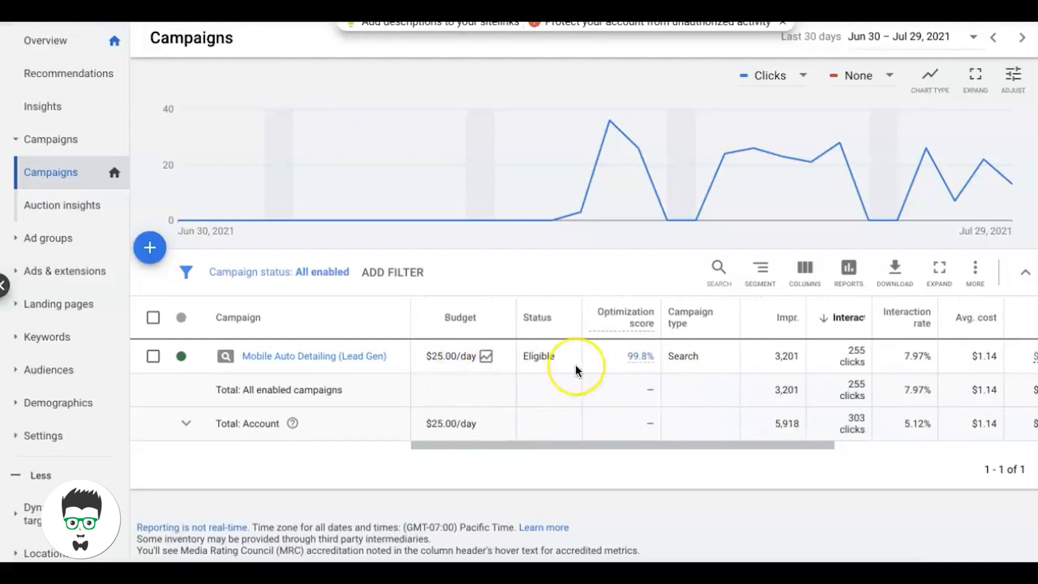
{"action": "mouse_move", "coordinate": [371, 368]}
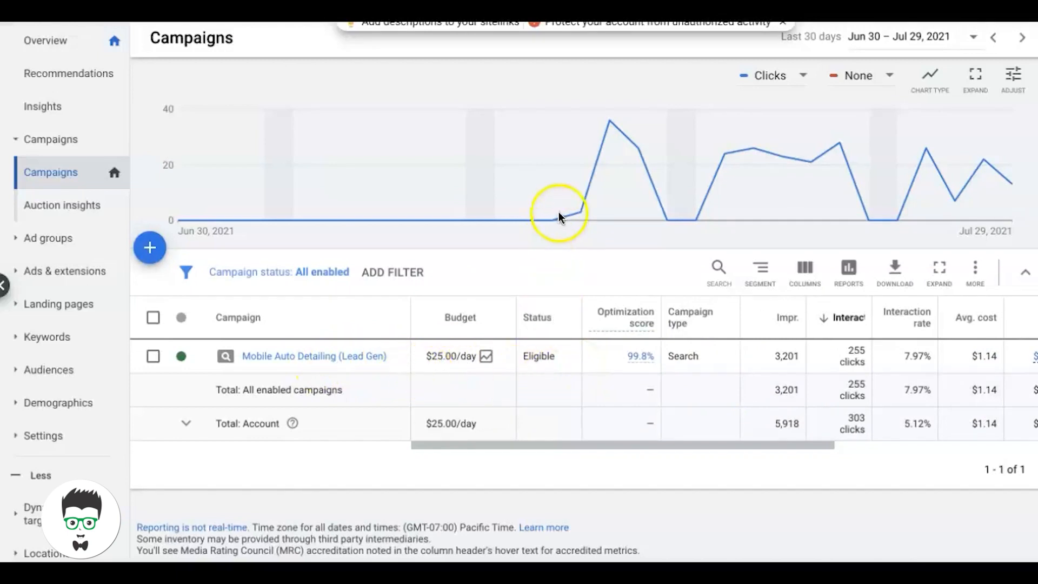
{"action": "mouse_move", "coordinate": [559, 220]}
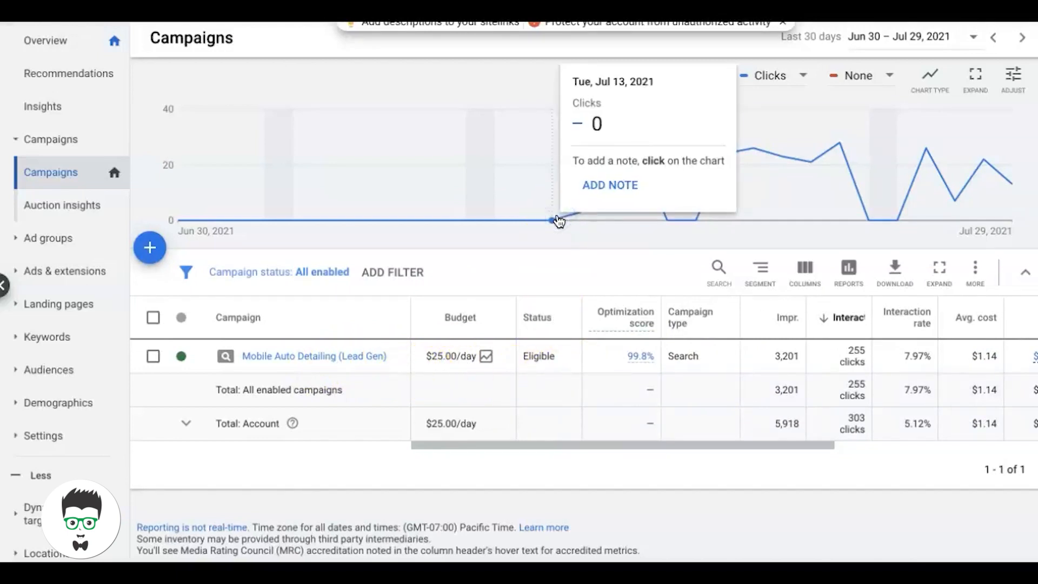
{"action": "mouse_move", "coordinate": [569, 353]}
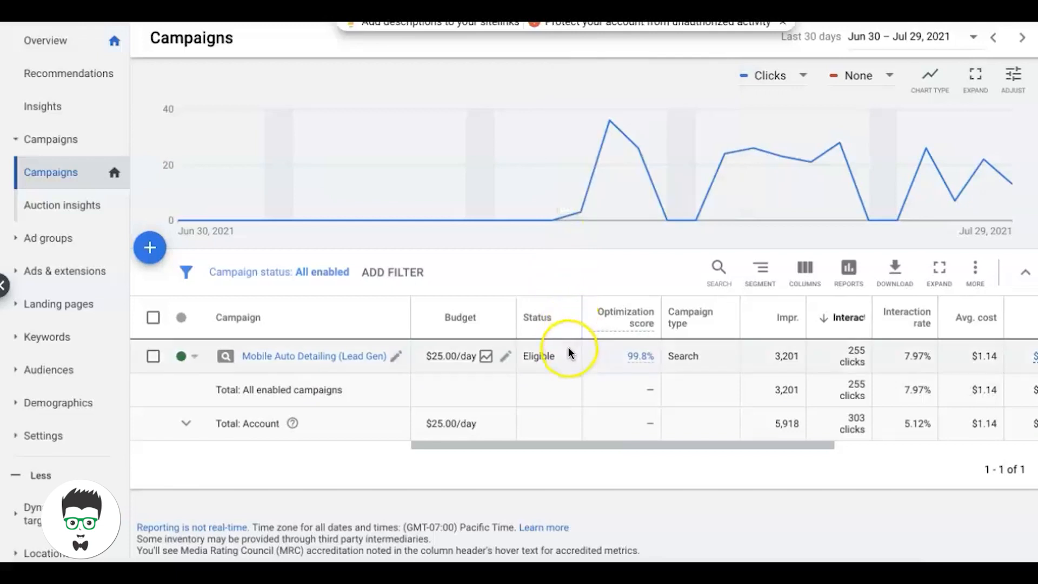
{"action": "scroll", "scroll_direction": "right", "scroll_amount": 3}
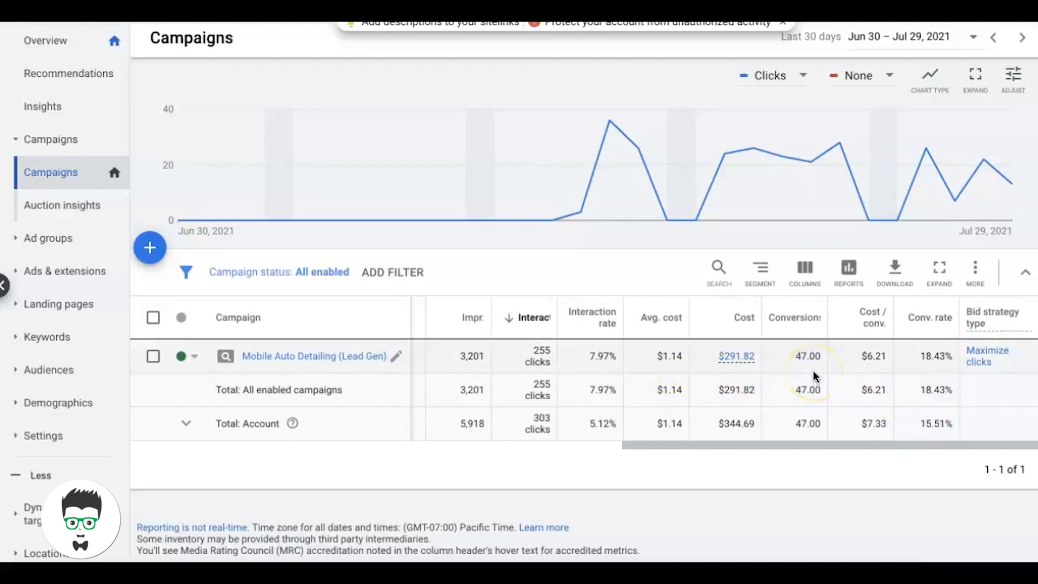
{"action": "mouse_move", "coordinate": [867, 379]}
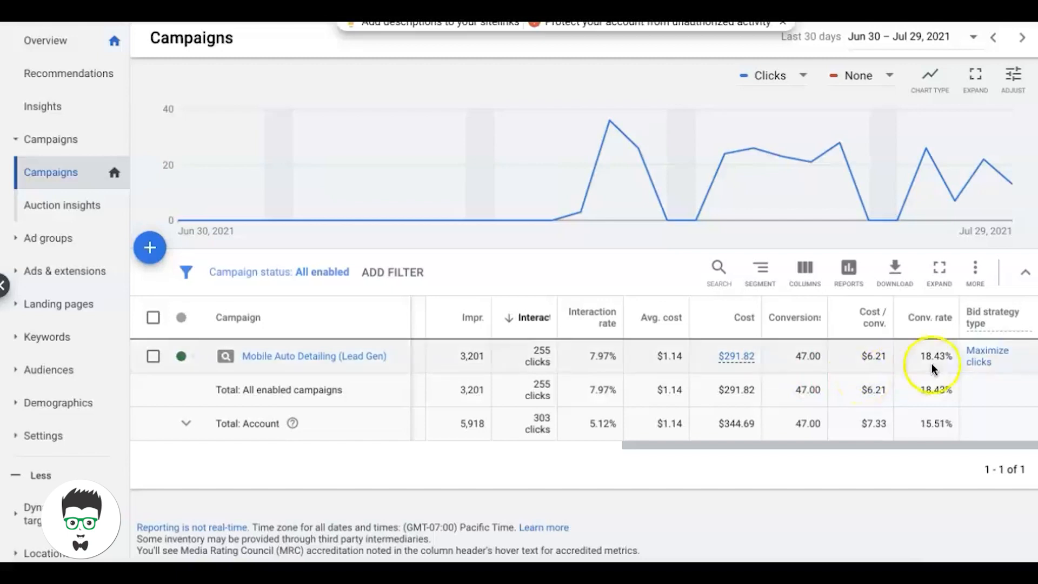
{"action": "left_click", "coordinate": [313, 356]}
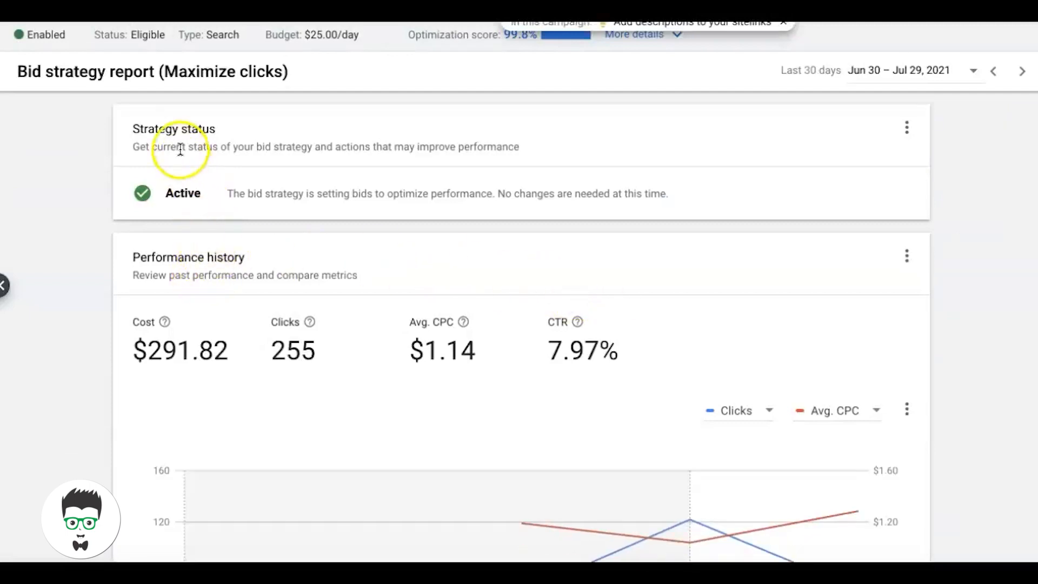
{"action": "scroll", "scroll_direction": "down", "scroll_amount": 3}
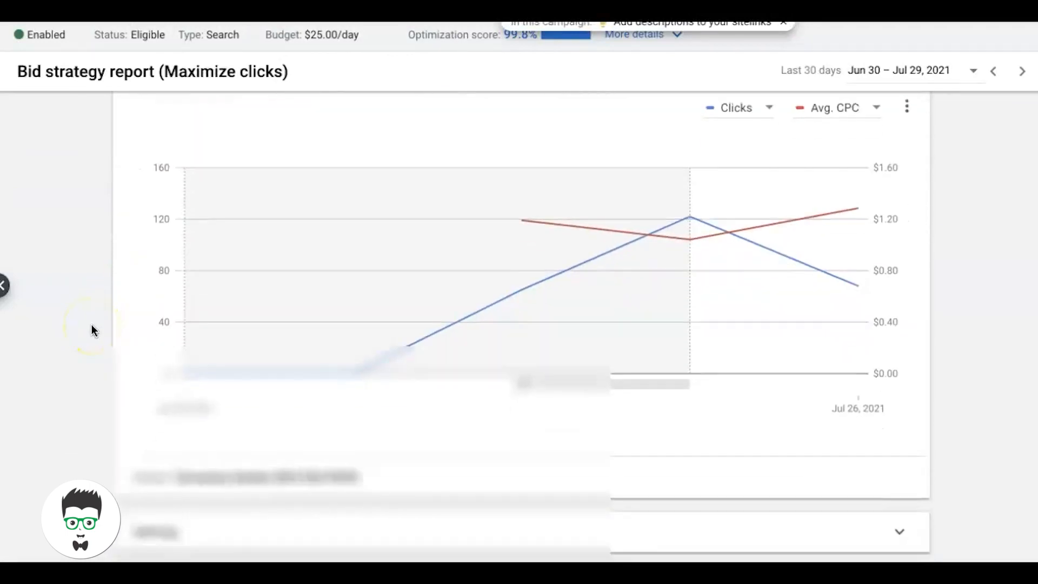
{"action": "scroll", "scroll_direction": "up", "scroll_amount": 3}
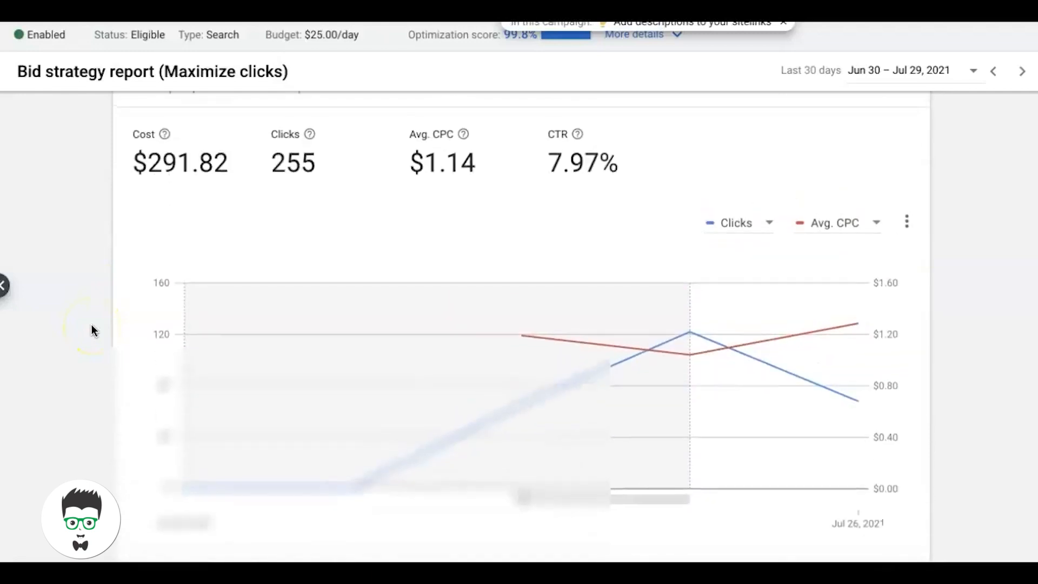
{"action": "scroll", "scroll_direction": "up", "scroll_amount": 3}
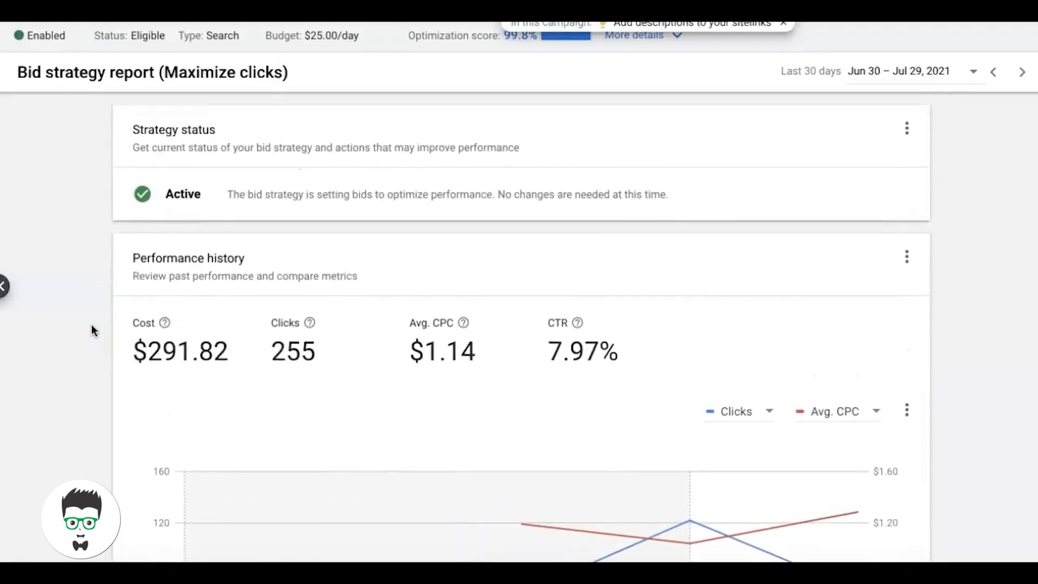
{"action": "scroll", "scroll_direction": "down", "scroll_amount": 3}
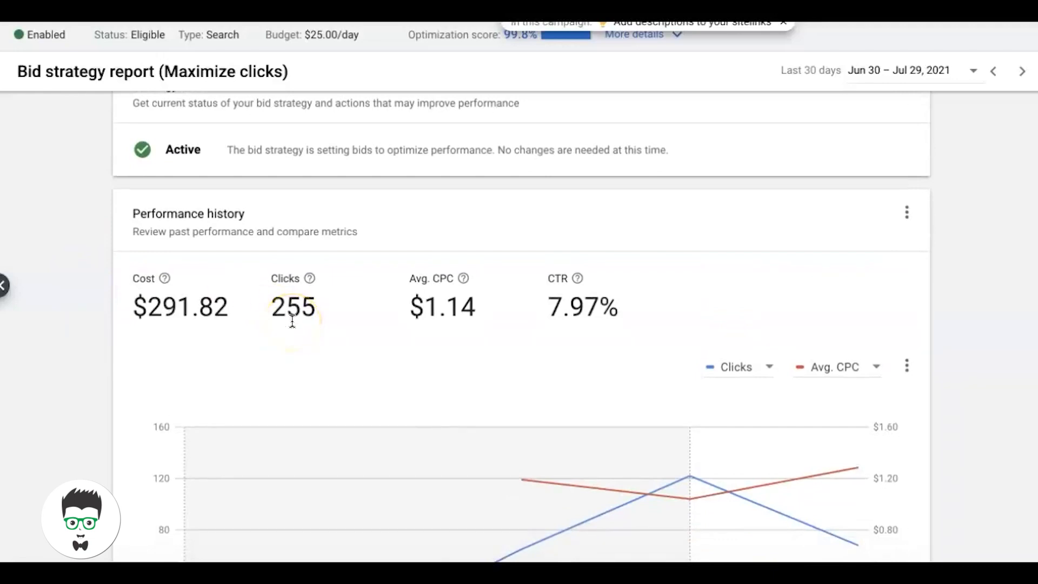
{"action": "mouse_move", "coordinate": [487, 312]}
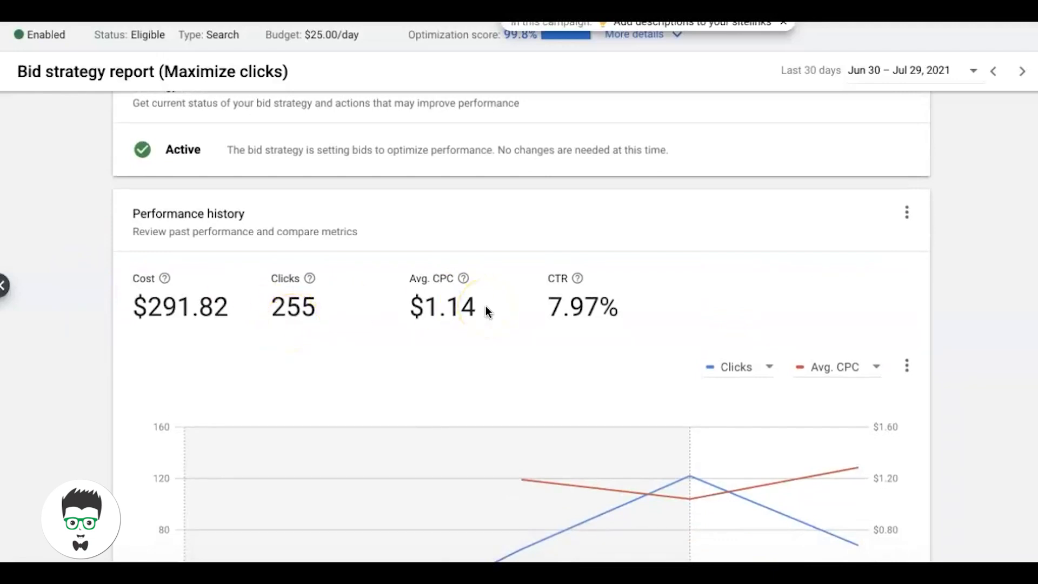
{"action": "scroll", "scroll_direction": "up", "scroll_amount": 3}
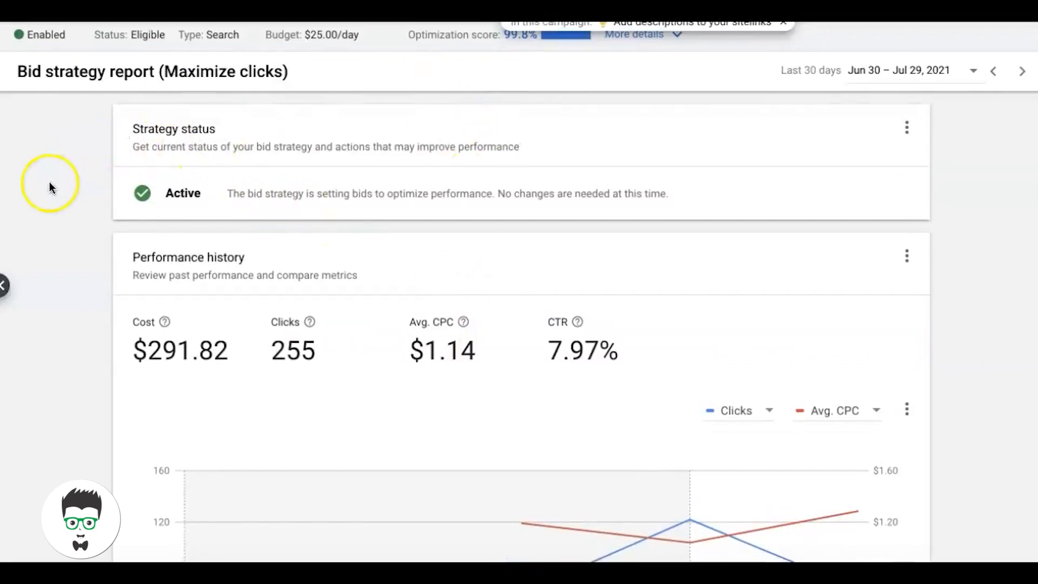
Open the campaign's bidding settings to see Maximize clicks with a $14.27 max CPC limit
{"action": "left_click", "coordinate": [47, 172]}
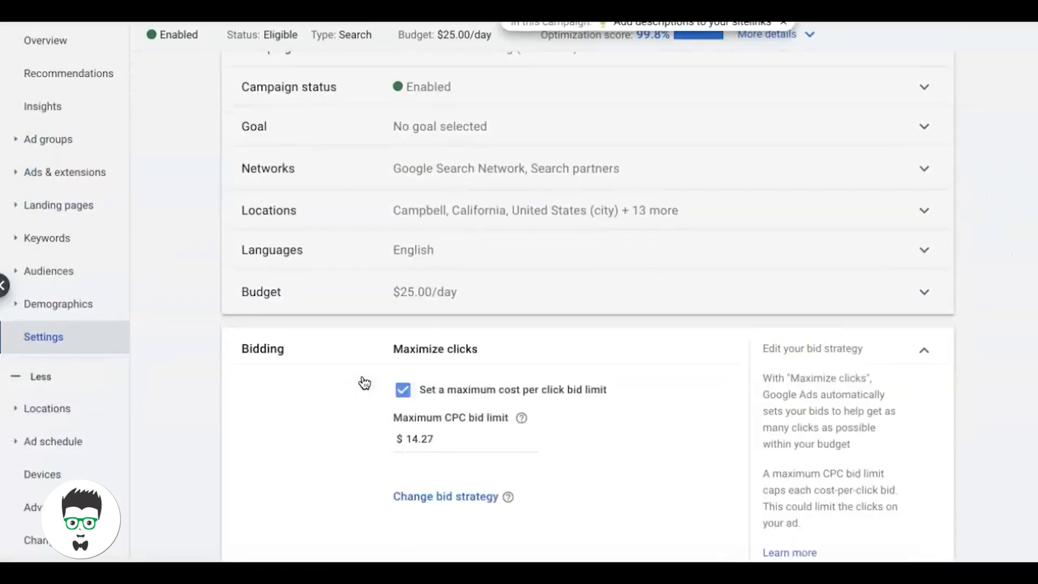
{"action": "scroll", "scroll_direction": "down", "scroll_amount": 3}
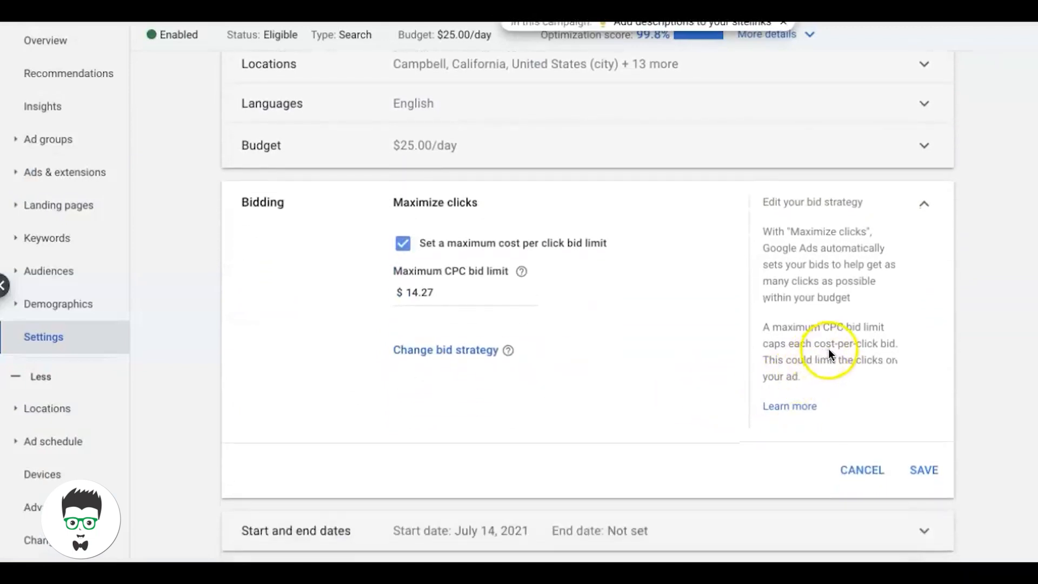
{"action": "mouse_move", "coordinate": [899, 321]}
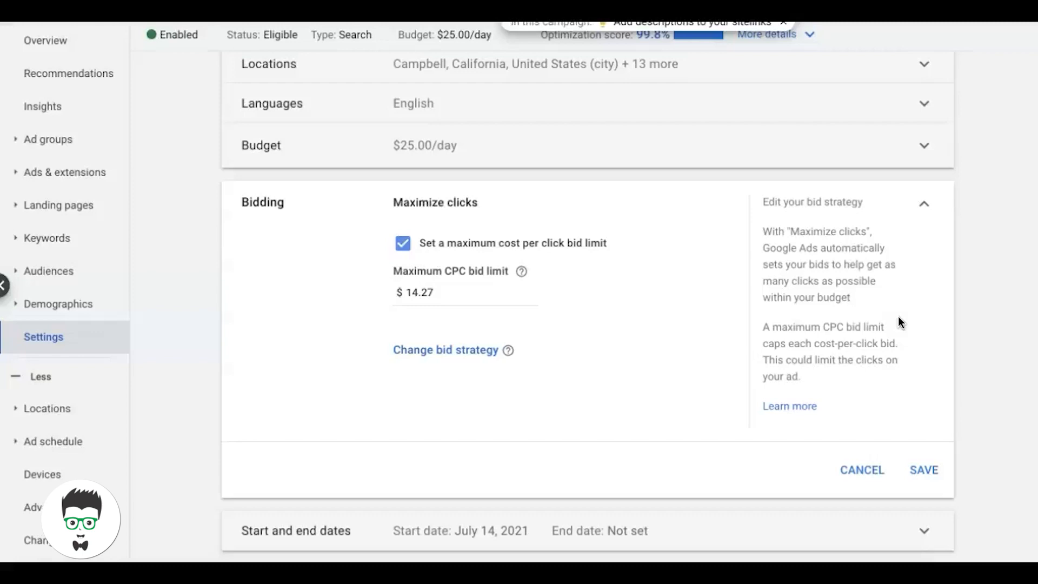
{"action": "mouse_move", "coordinate": [797, 330]}
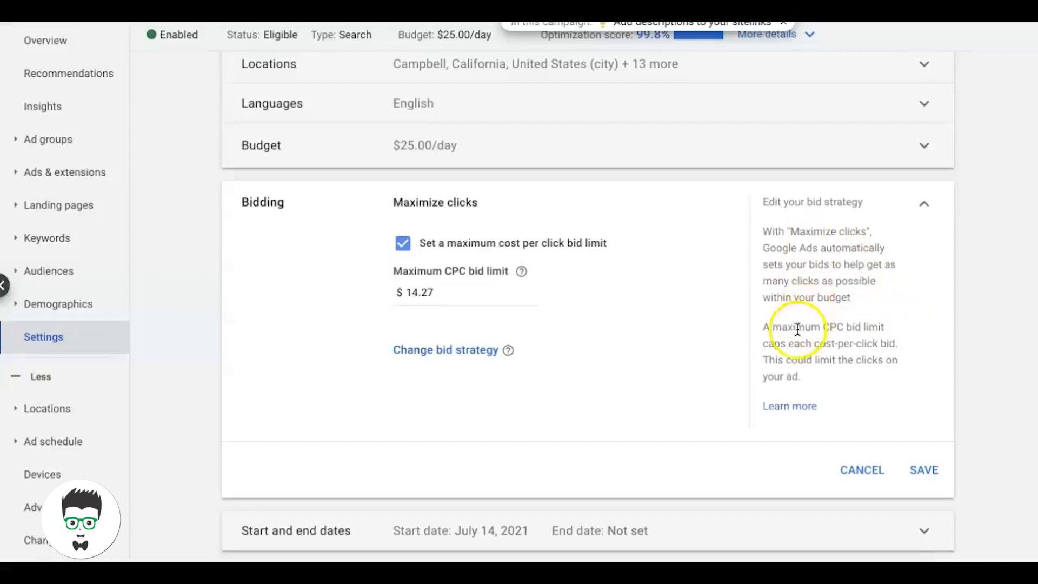
{"action": "mouse_move", "coordinate": [803, 313]}
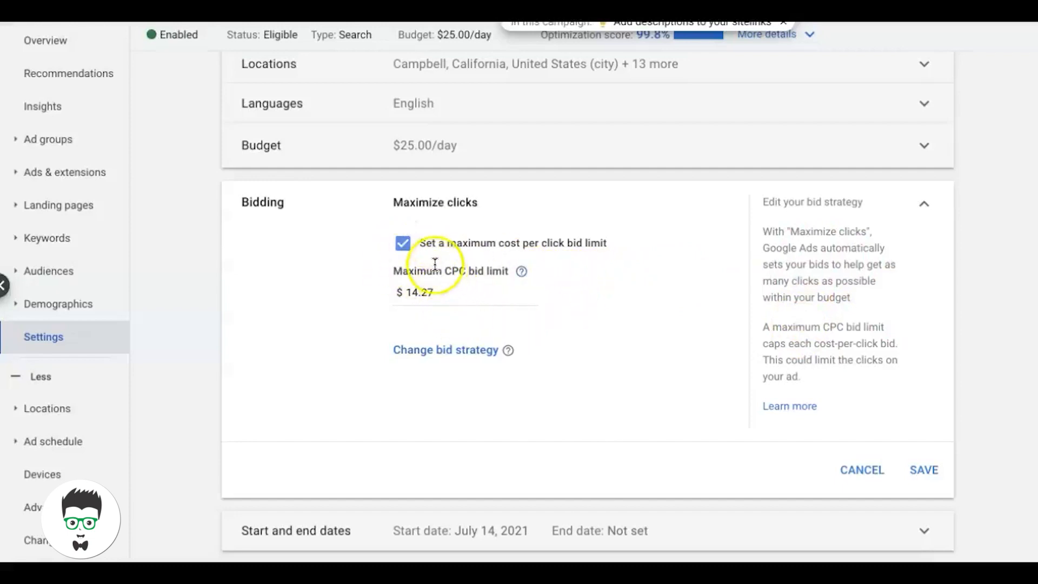
{"action": "mouse_move", "coordinate": [586, 257]}
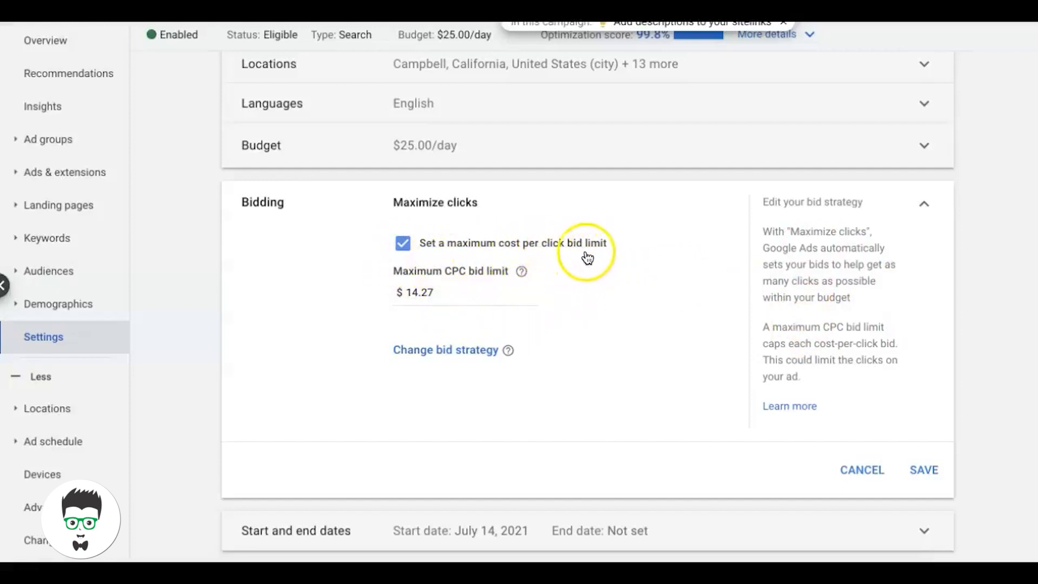
{"action": "mouse_move", "coordinate": [298, 235]}
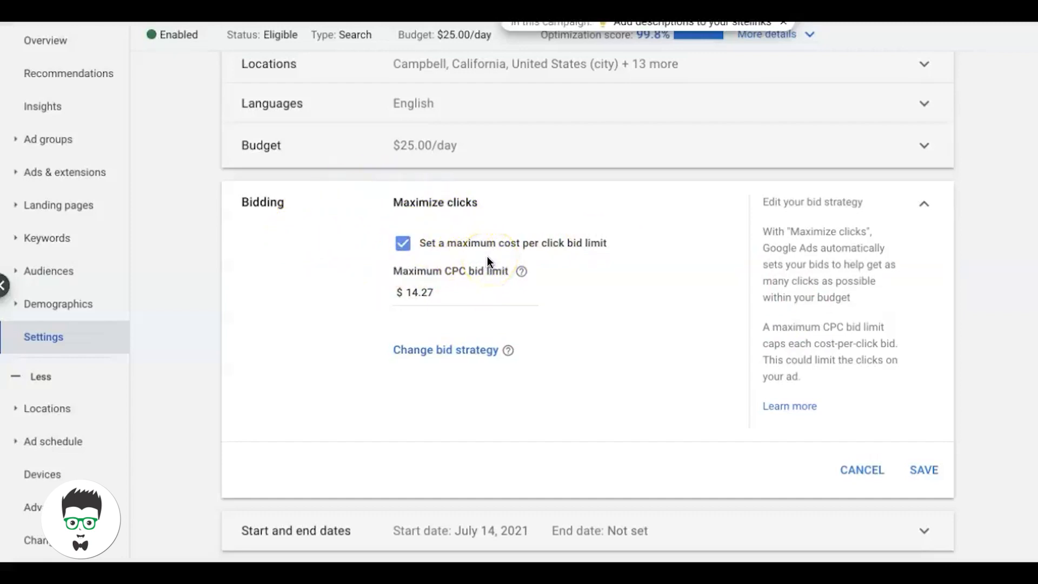
{"action": "mouse_move", "coordinate": [290, 281]}
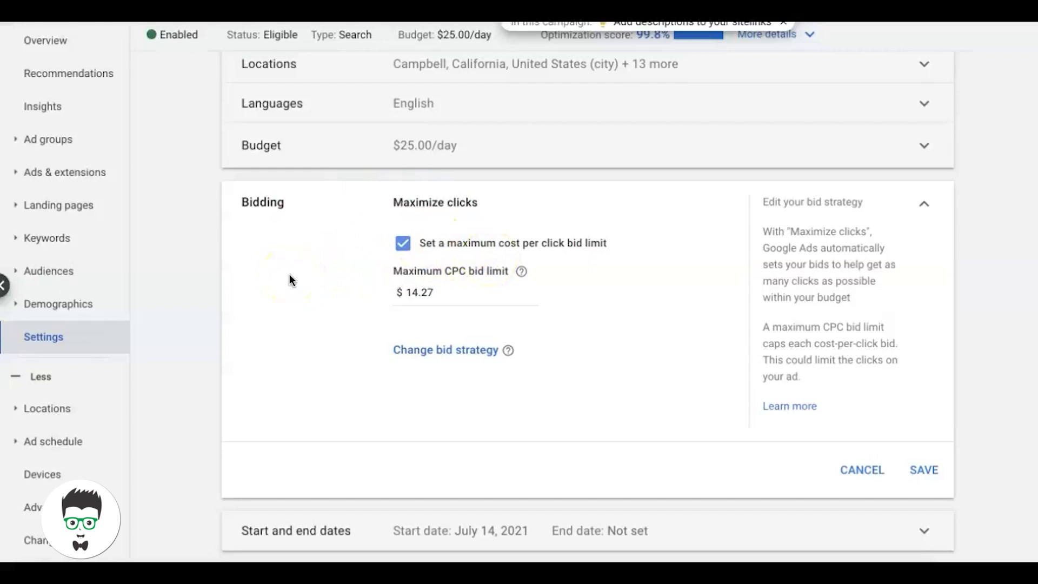